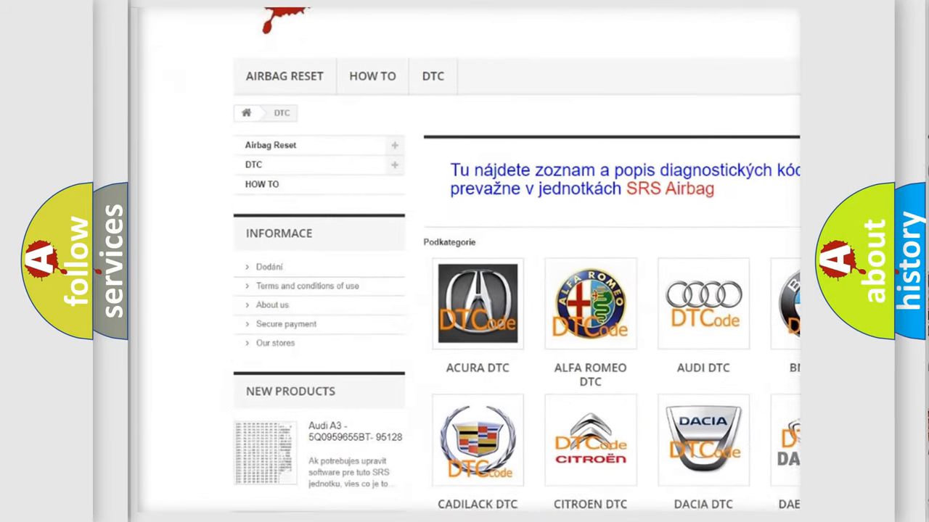
Scroll the DTC page past the car brand logos down to the code entries list.
scroll(down, 3)
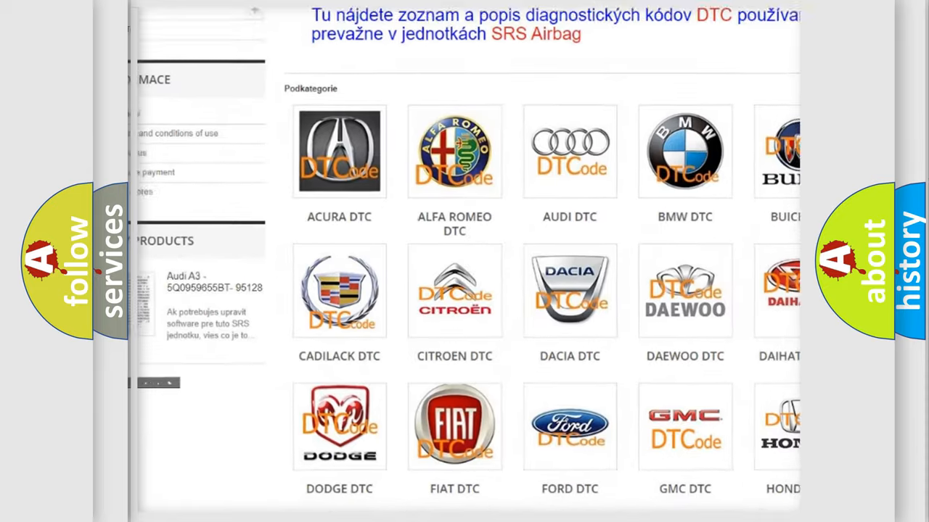
scroll(down, 3)
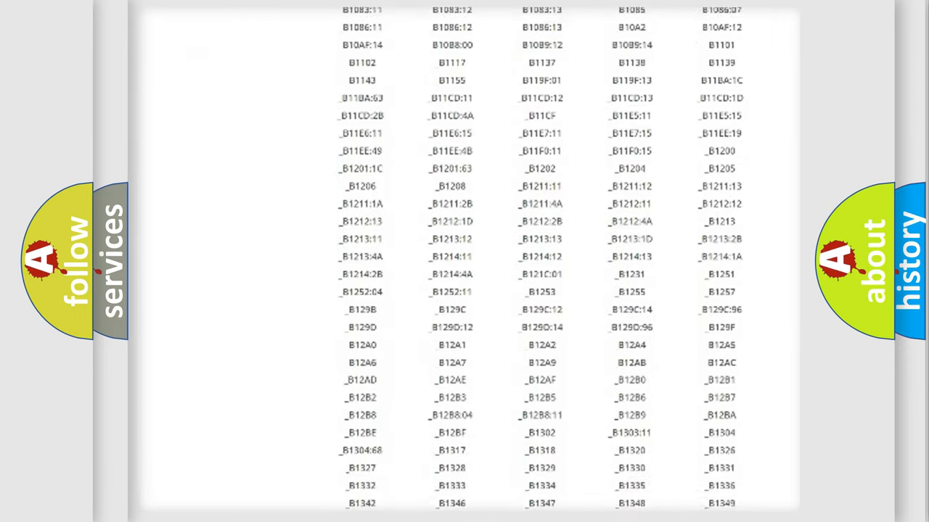
scroll(down, 3)
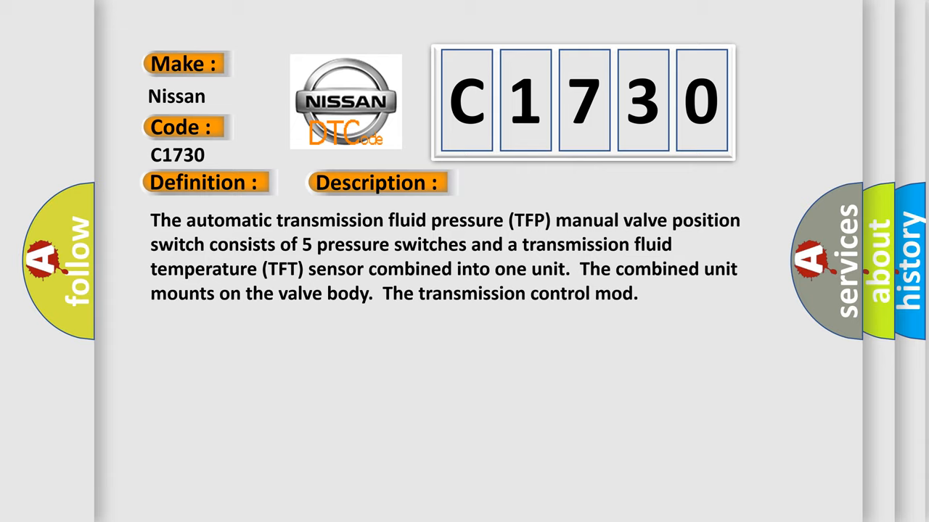
Advance the slide to show the C1730 Cause list: fluid level, pressure manual valve, communication checks.
click(533, 182)
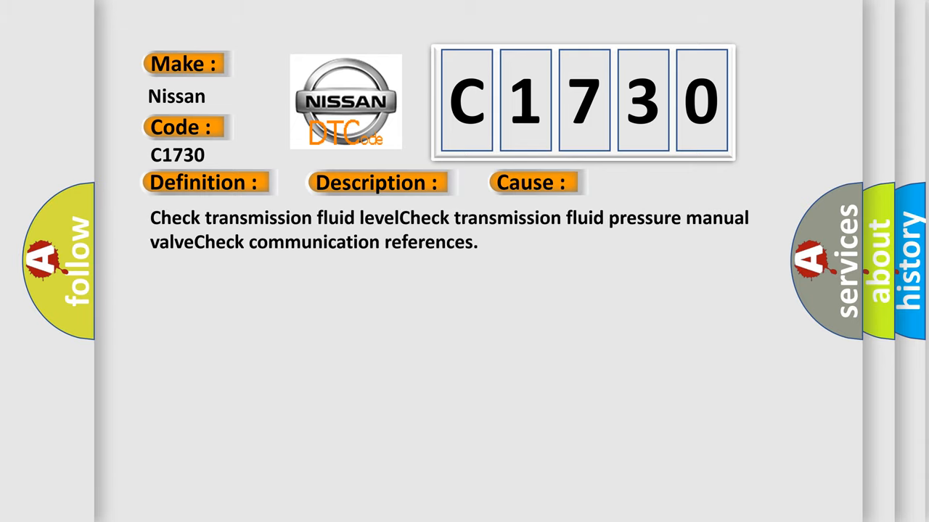